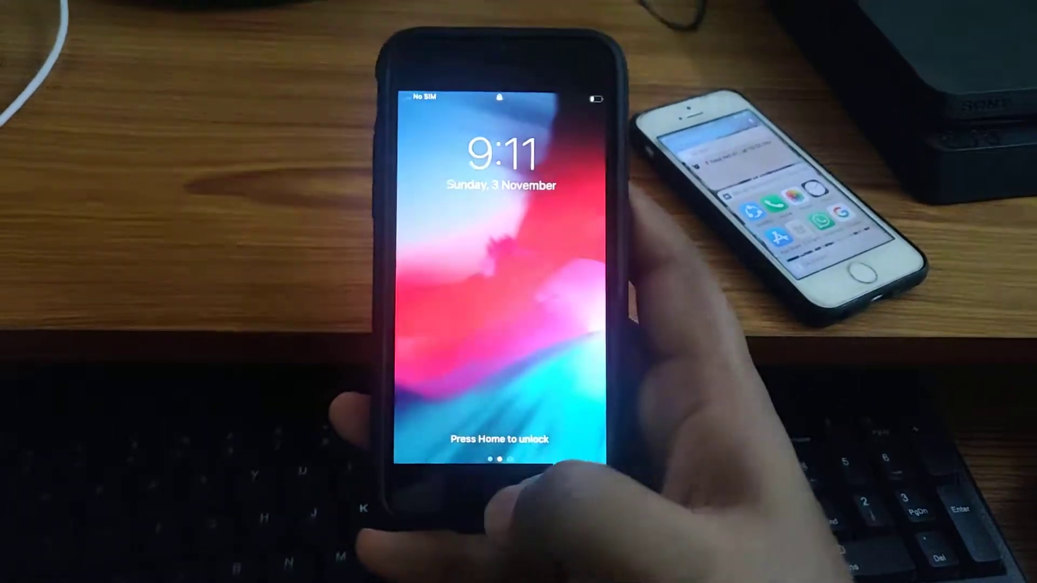
# Wake the iPhone 7 to its lock screen showing 9:11, Sunday 3 November
pyautogui.press('home')
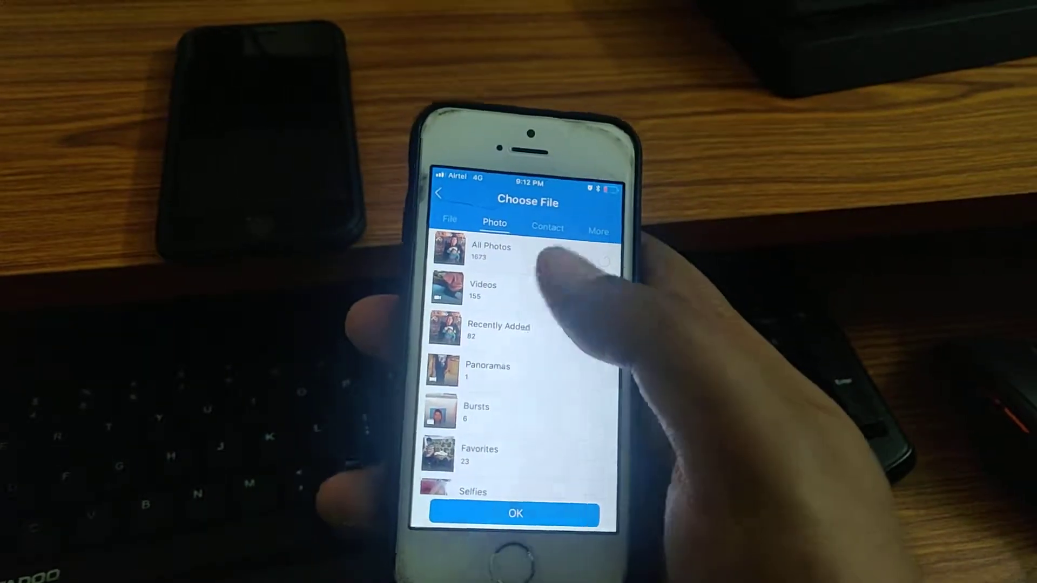
# Choose the Contact category on the iPhone 5s Choose File screen
pyautogui.click(546, 228)
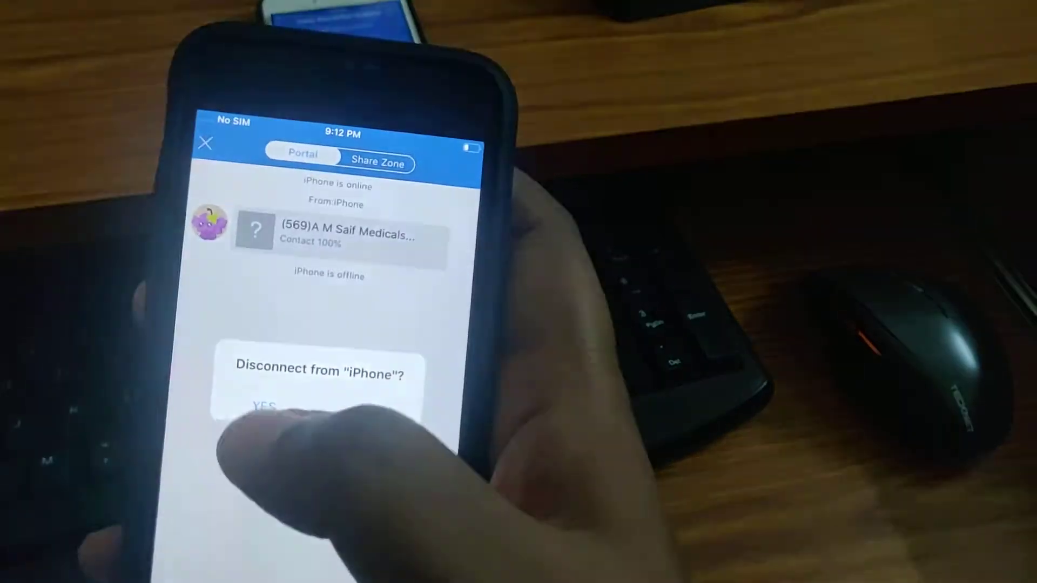
# Confirm YES to disconnect the iPhone 7 after receiving the 569-item contact file
pyautogui.click(264, 405)
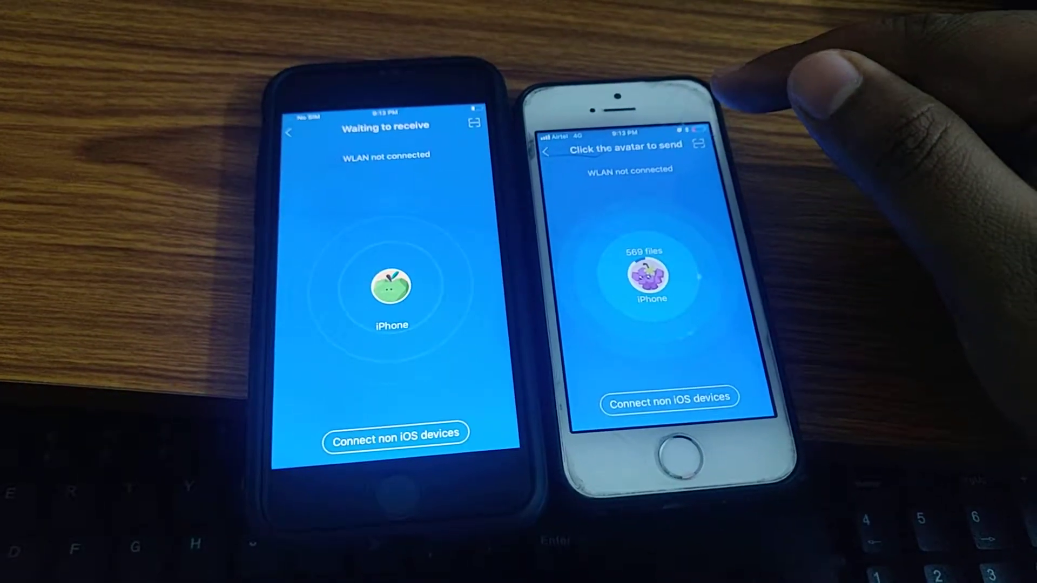
# Select the iPhone 7 avatar on the radar to start sending the 569 files
pyautogui.click(650, 274)
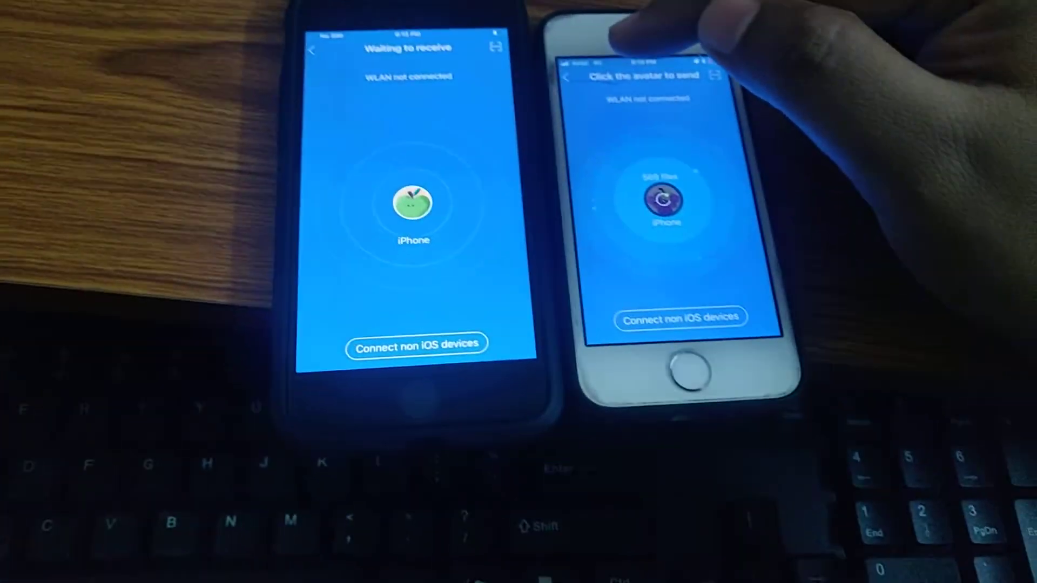